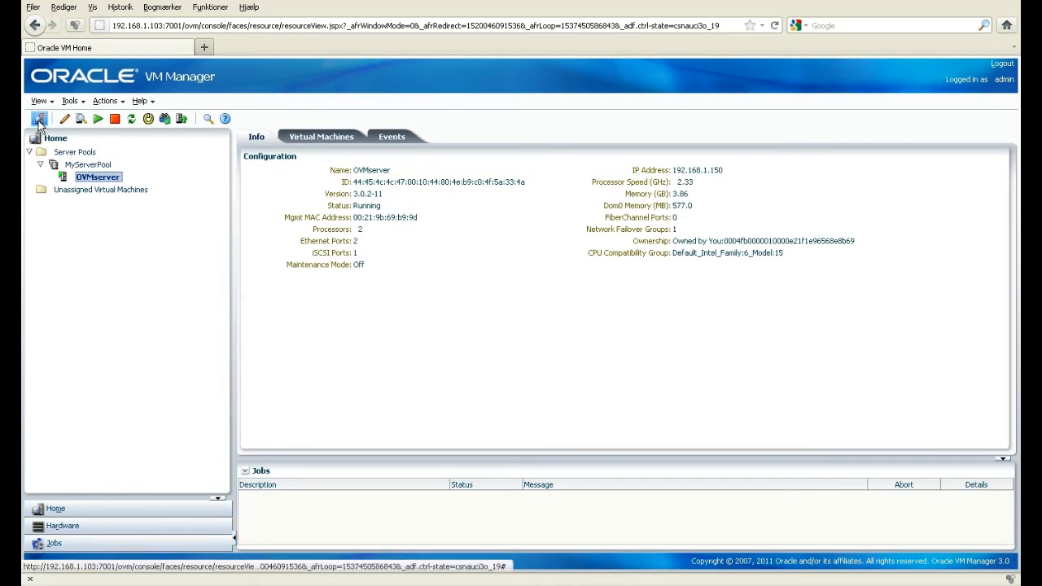
- Begin the Create Virtual Machine wizard on OVMserver in MyServerPool
{"action": "left_click", "coordinate": [40, 119]}
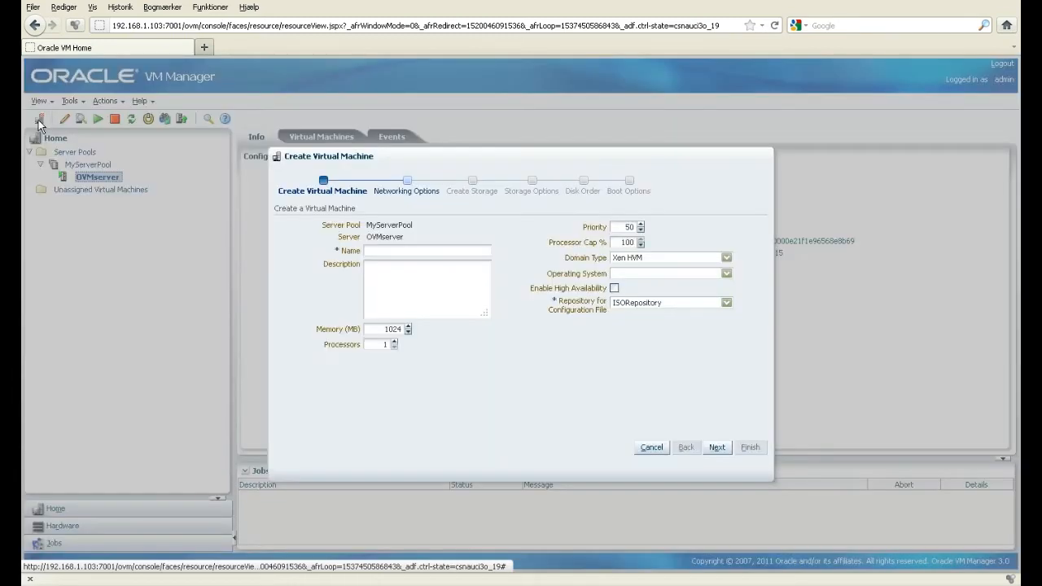
- Name the machine OracleLinux5, describe it as test, and raise memory to 1536 MB
{"action": "left_click", "coordinate": [427, 250]}
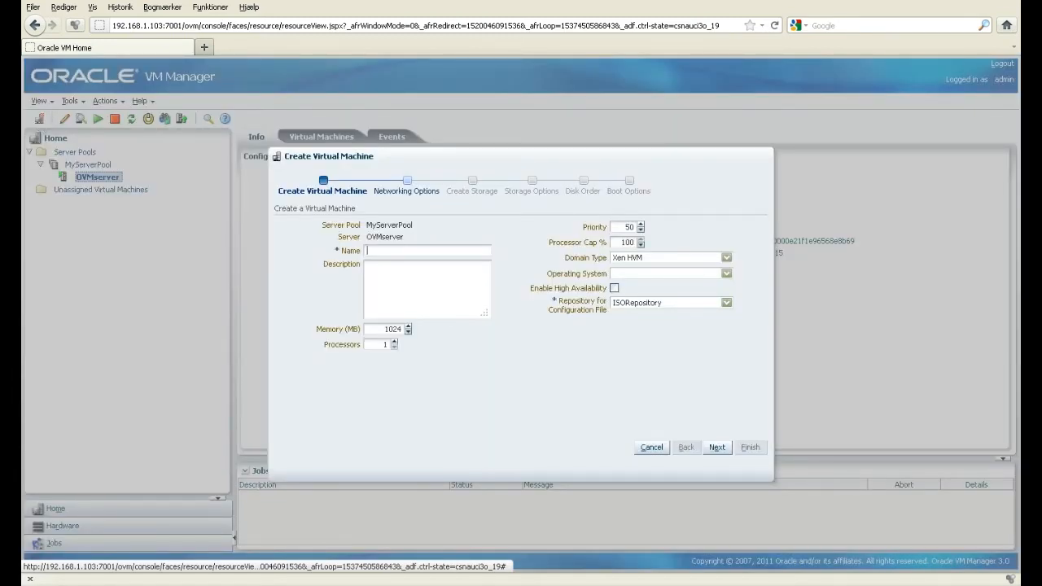
{"action": "type", "text": "O"}
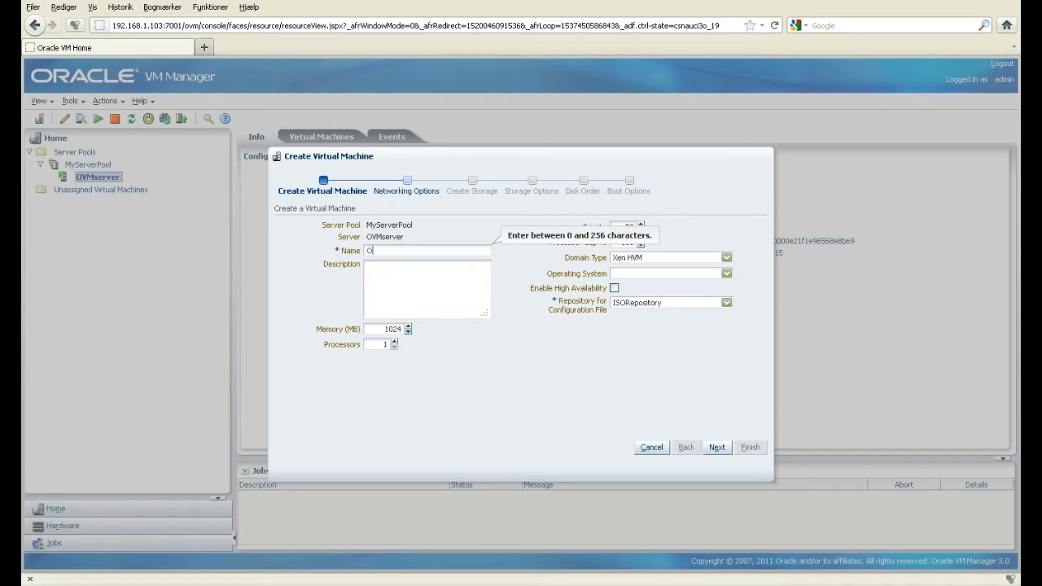
{"action": "type", "text": "racleLinux5"}
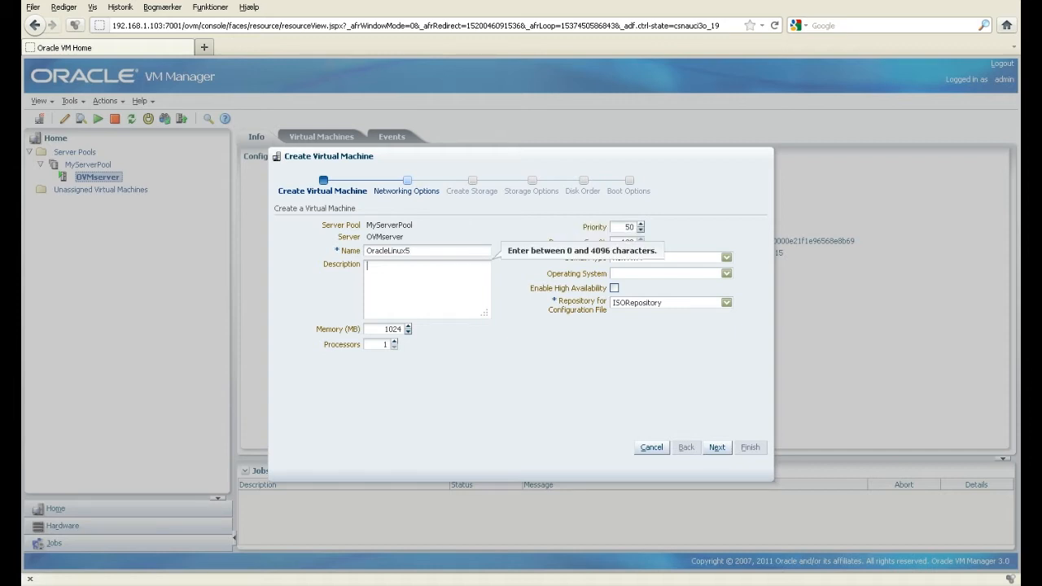
{"action": "type", "text": "test"}
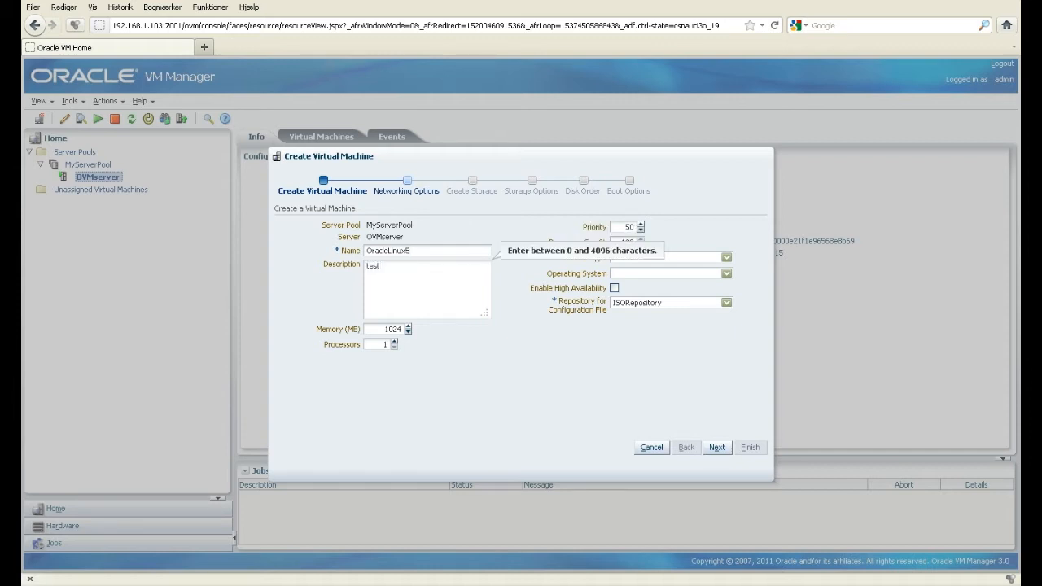
{"action": "mouse_move", "coordinate": [376, 327]}
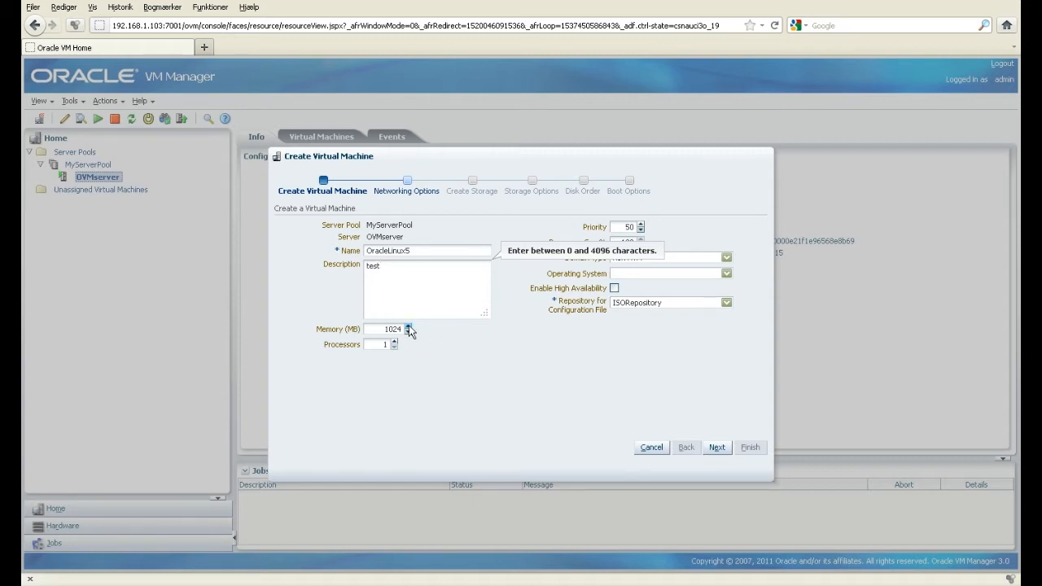
{"action": "left_click", "coordinate": [409, 326]}
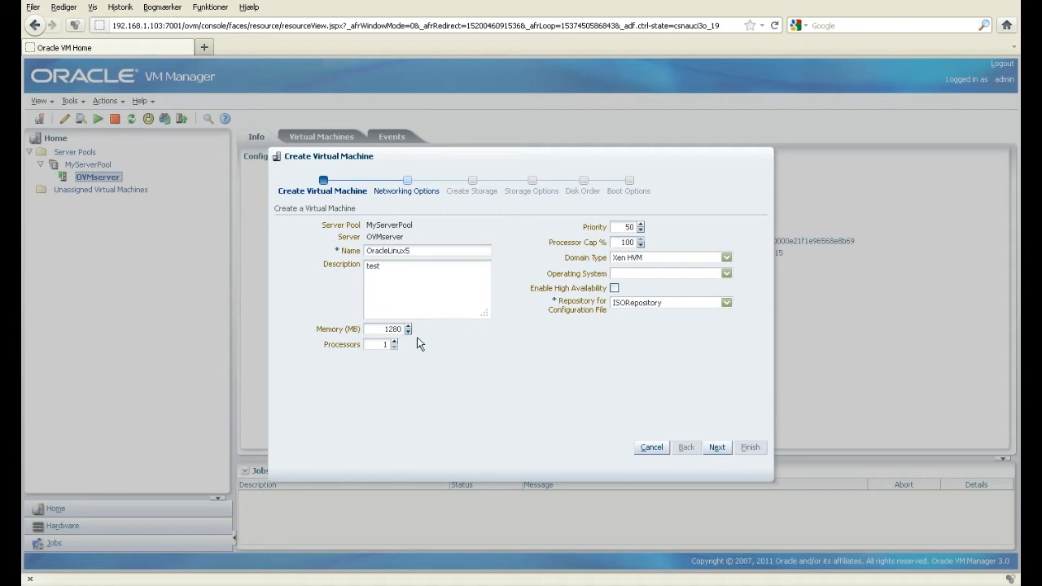
{"action": "left_click", "coordinate": [409, 327]}
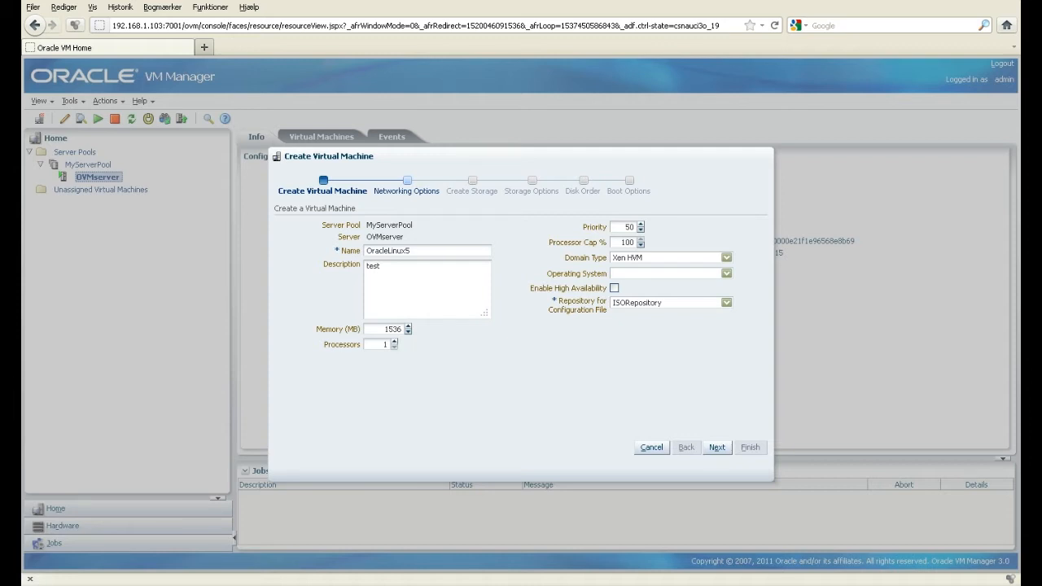
{"action": "mouse_move", "coordinate": [626, 291]}
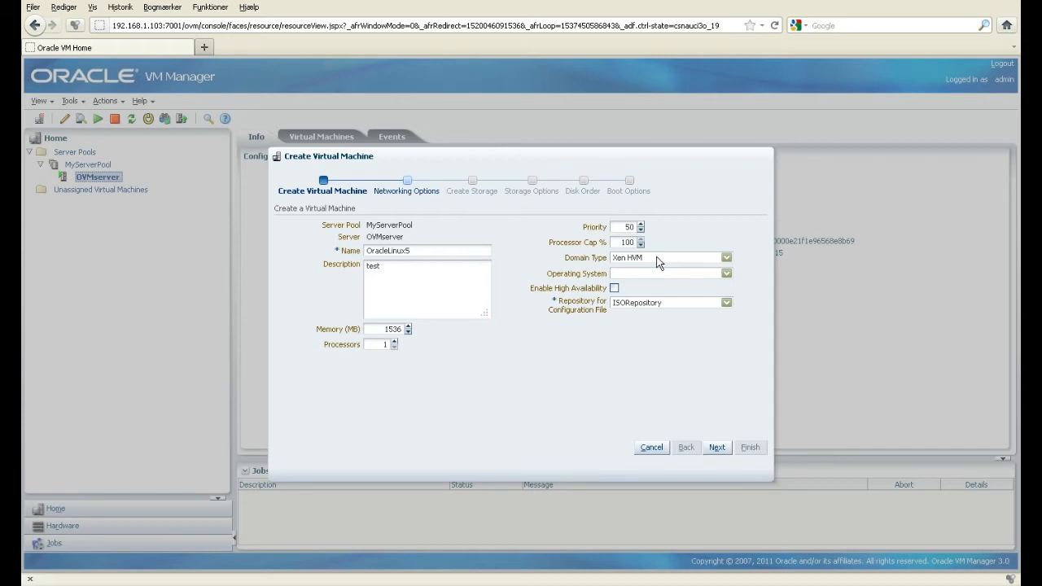
{"action": "mouse_move", "coordinate": [659, 267]}
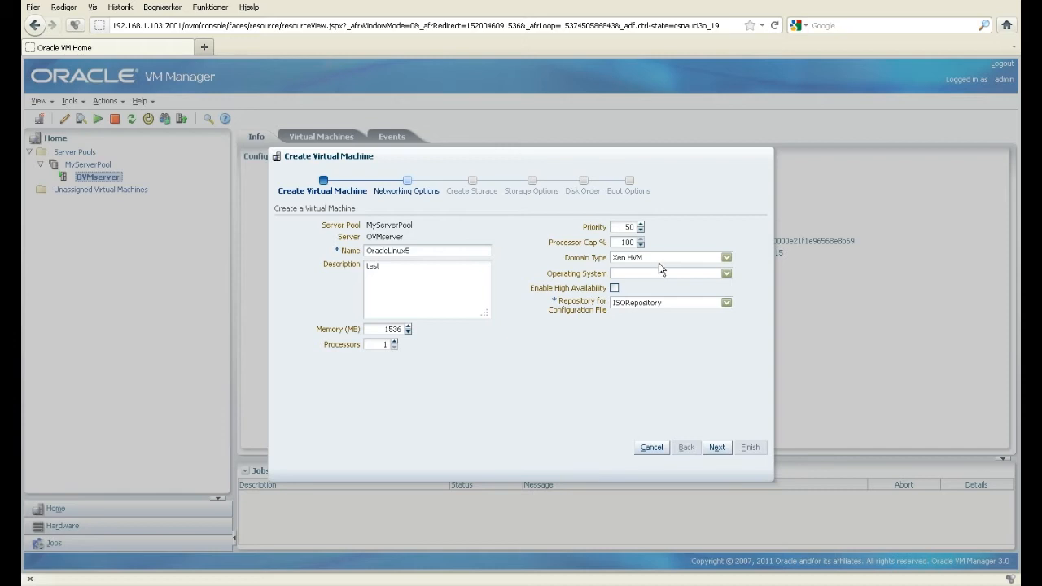
{"action": "mouse_move", "coordinate": [655, 279]}
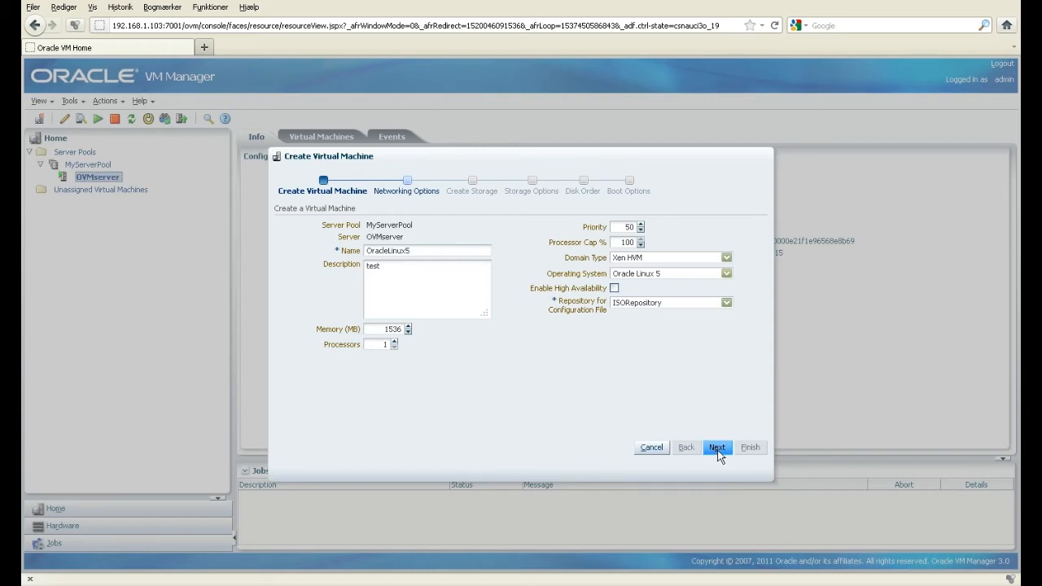
- Add the VNIC ending 3c:27 as the machine's network adapter and proceed to storage
{"action": "left_click", "coordinate": [716, 447]}
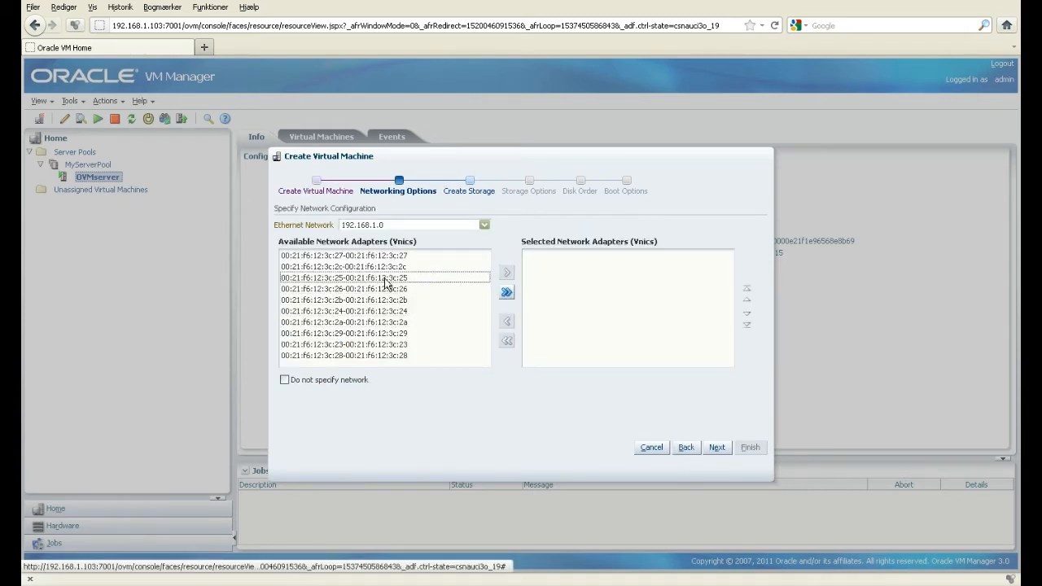
{"action": "left_click", "coordinate": [343, 256]}
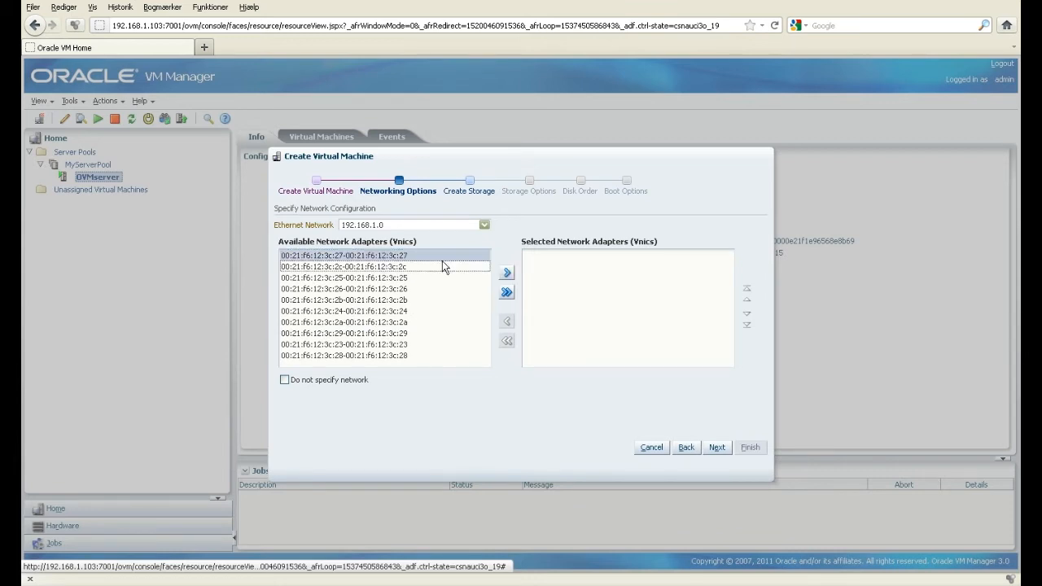
{"action": "left_click", "coordinate": [507, 272]}
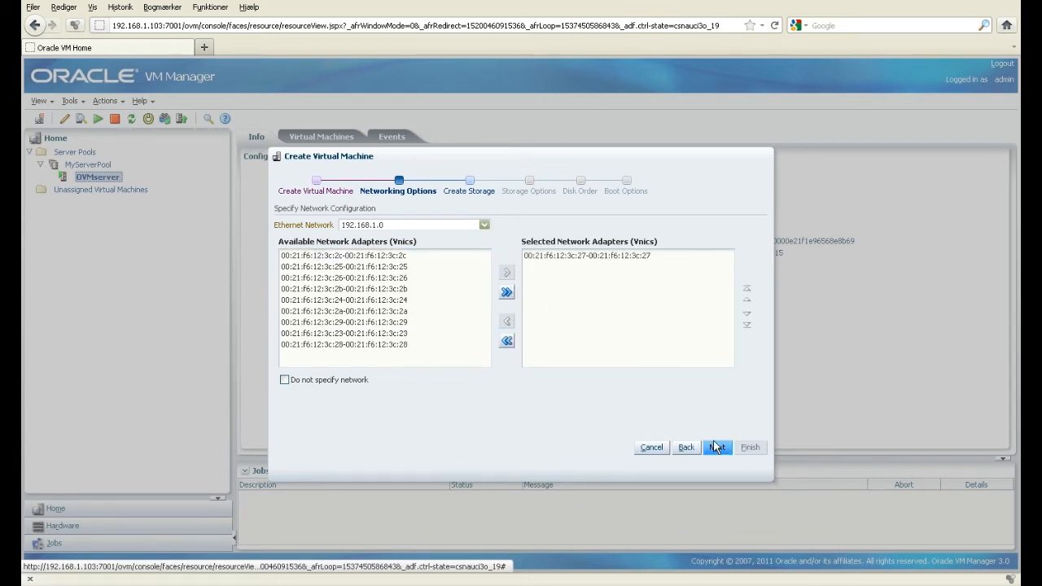
{"action": "left_click", "coordinate": [716, 447]}
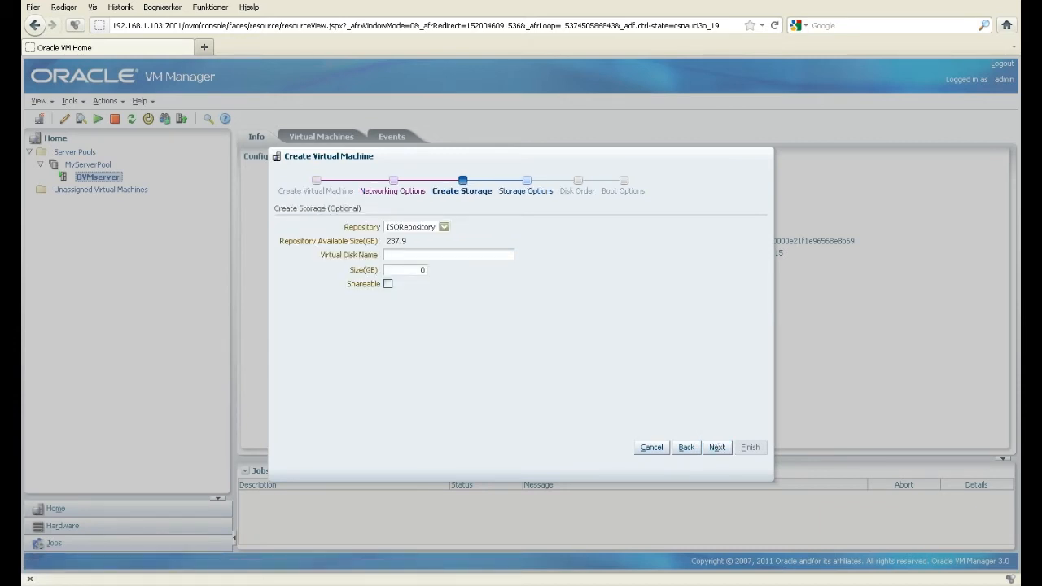
- Define a virtual disk named OL5disk with a size of 10 GB
{"action": "type", "text": "O"}
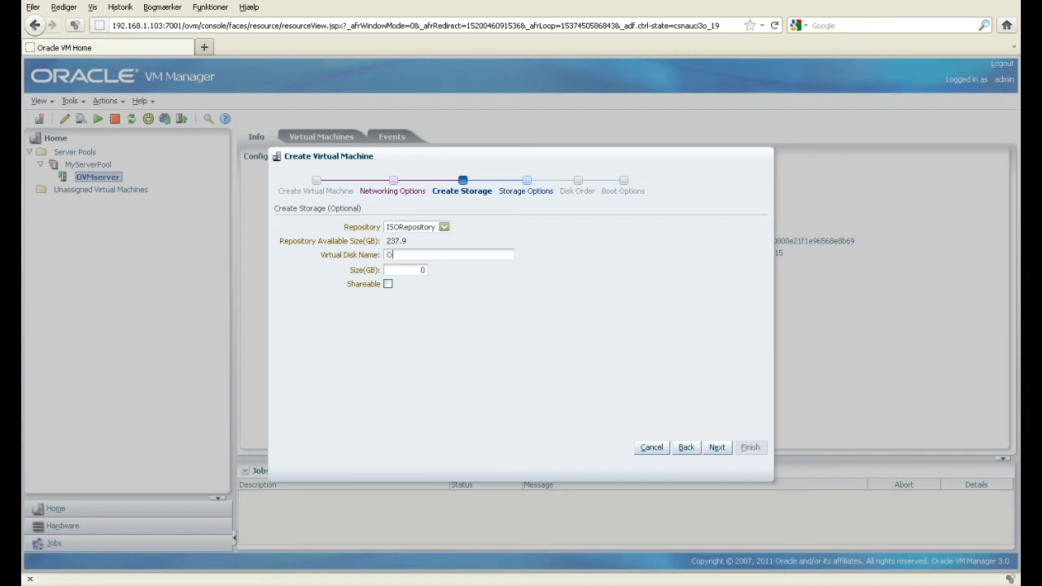
{"action": "type", "text": "L5"}
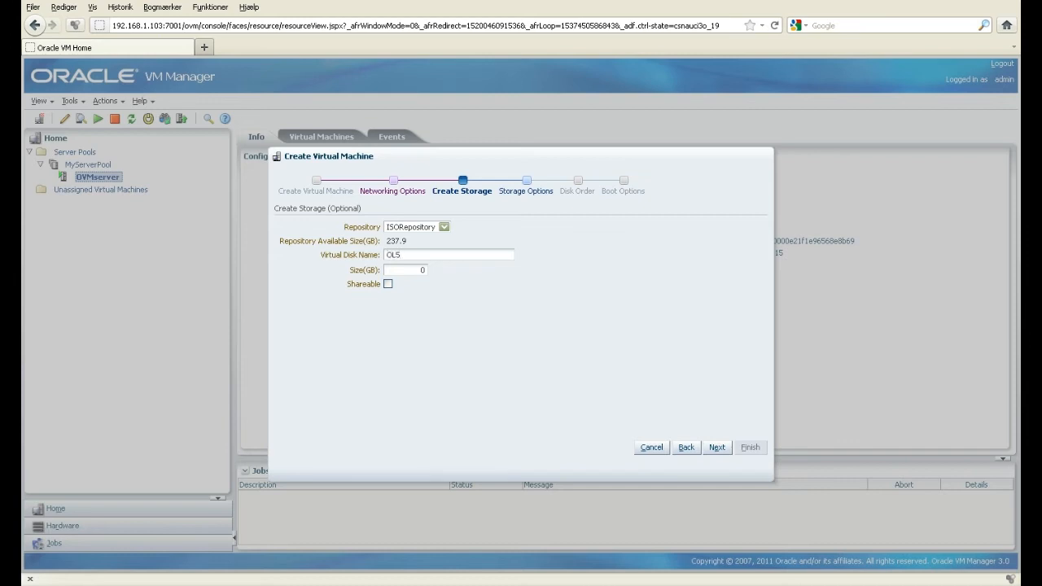
{"action": "type", "text": "disk"}
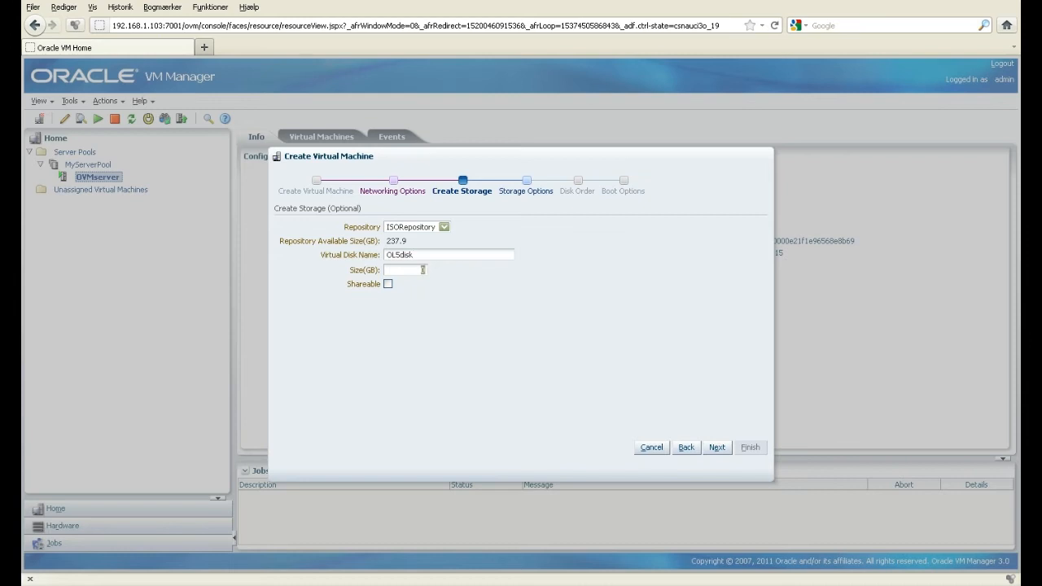
{"action": "type", "text": "10"}
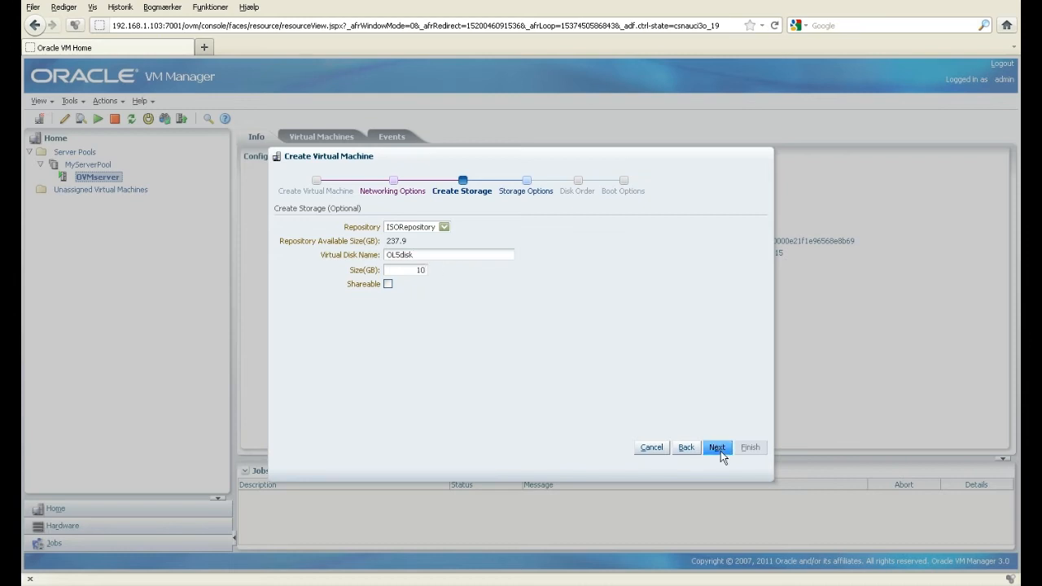
- Tick the Enterprise-R5-U6-Server-x86_64-dvd.iso image as the install medium
{"action": "left_click", "coordinate": [716, 447]}
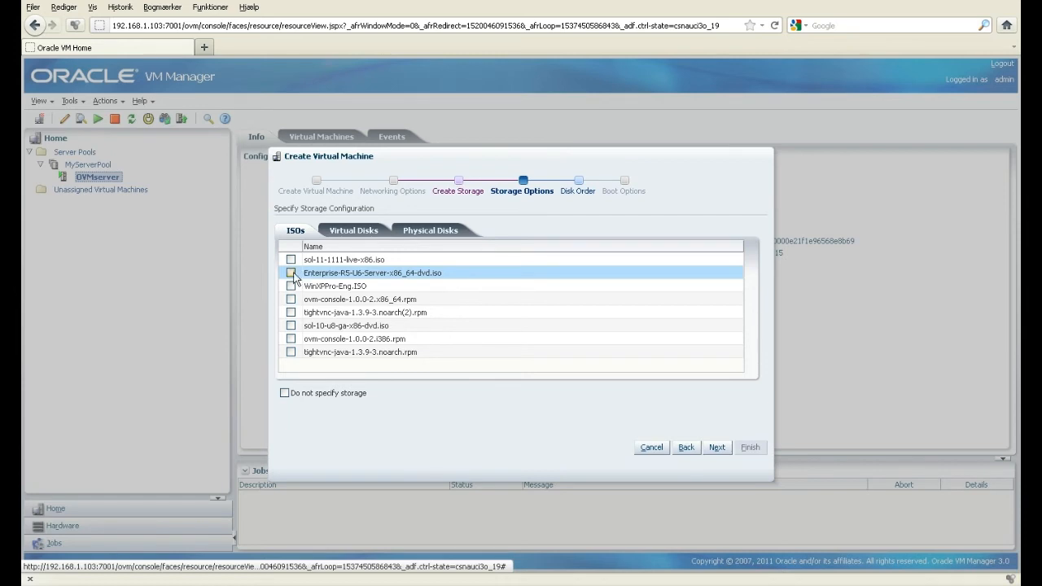
{"action": "left_click", "coordinate": [291, 272]}
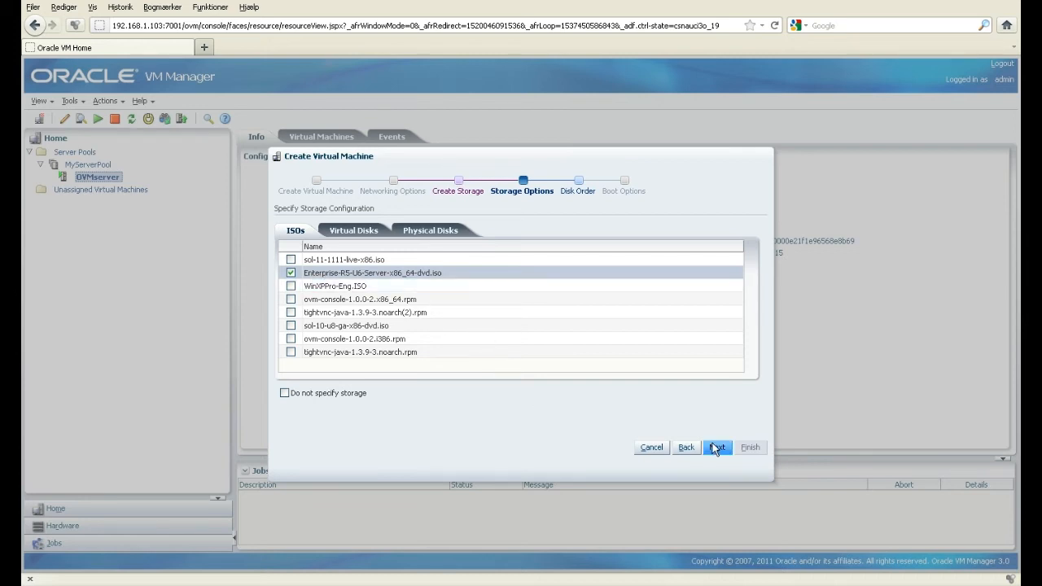
- Place OL5disk ahead of the DVD ISO in the disk order and proceed to boot options
{"action": "left_click", "coordinate": [717, 447]}
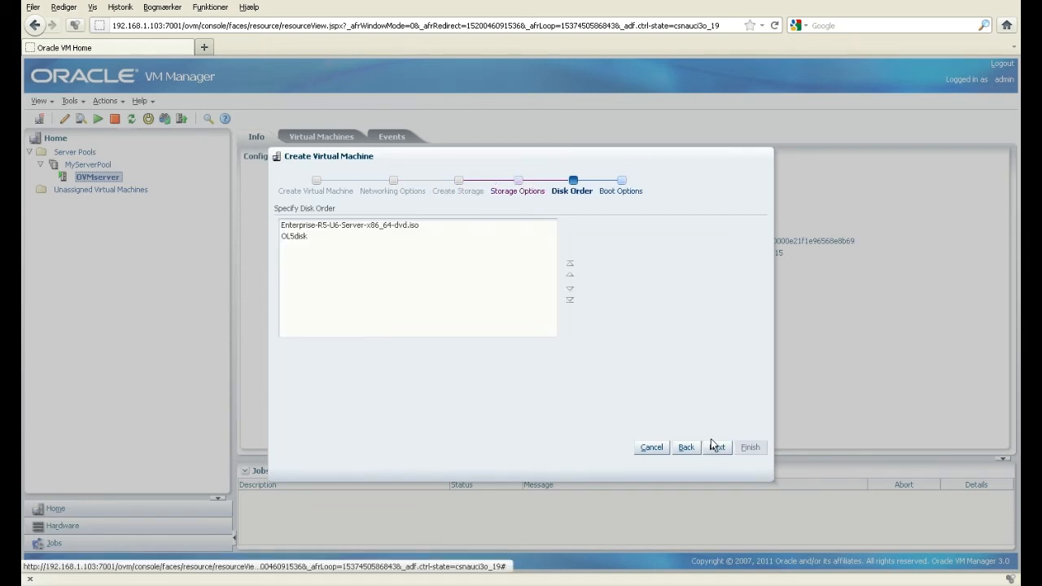
{"action": "left_click", "coordinate": [295, 236]}
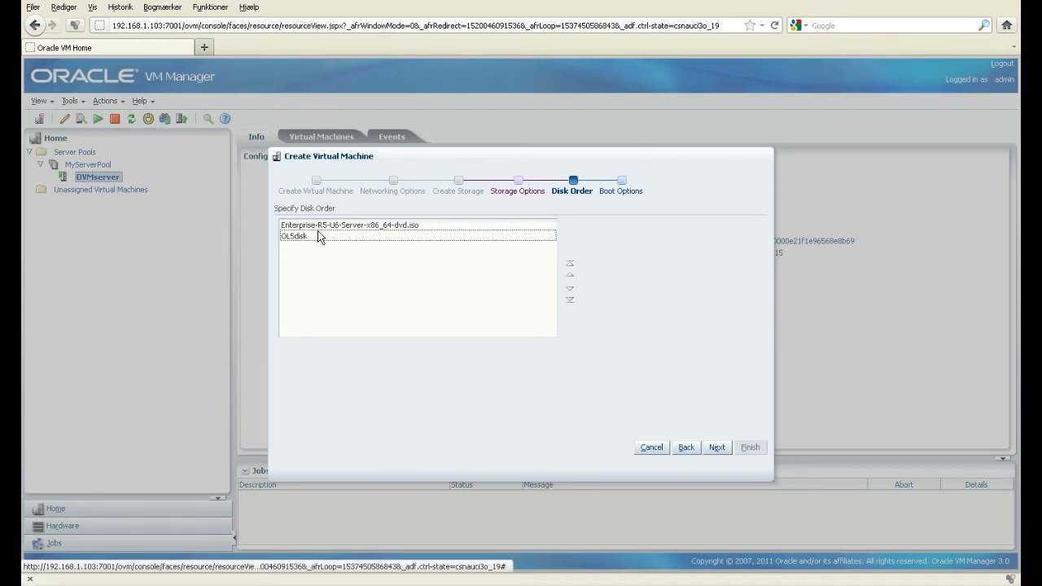
{"action": "left_click", "coordinate": [295, 236]}
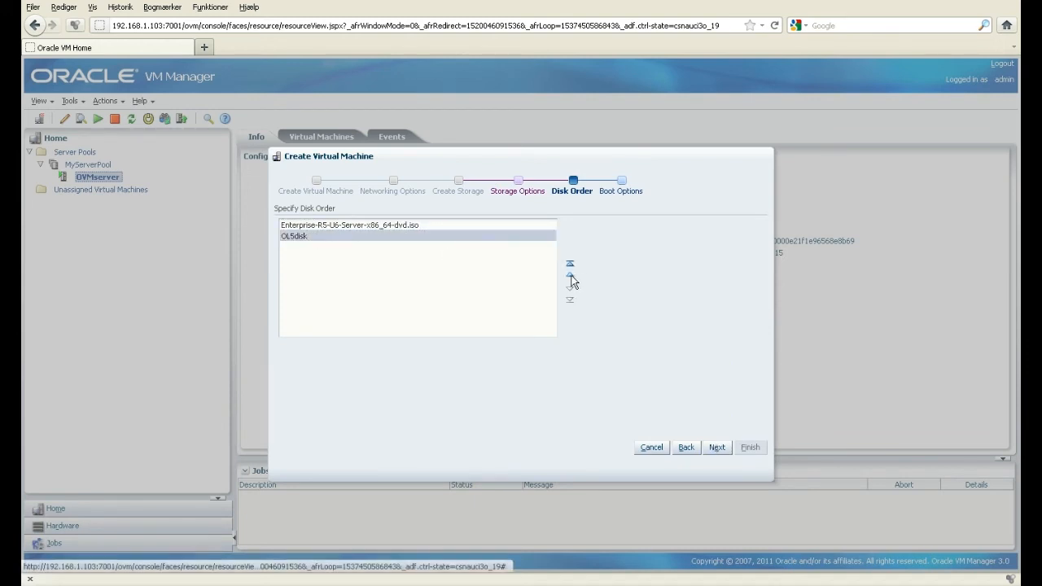
{"action": "left_click", "coordinate": [570, 276]}
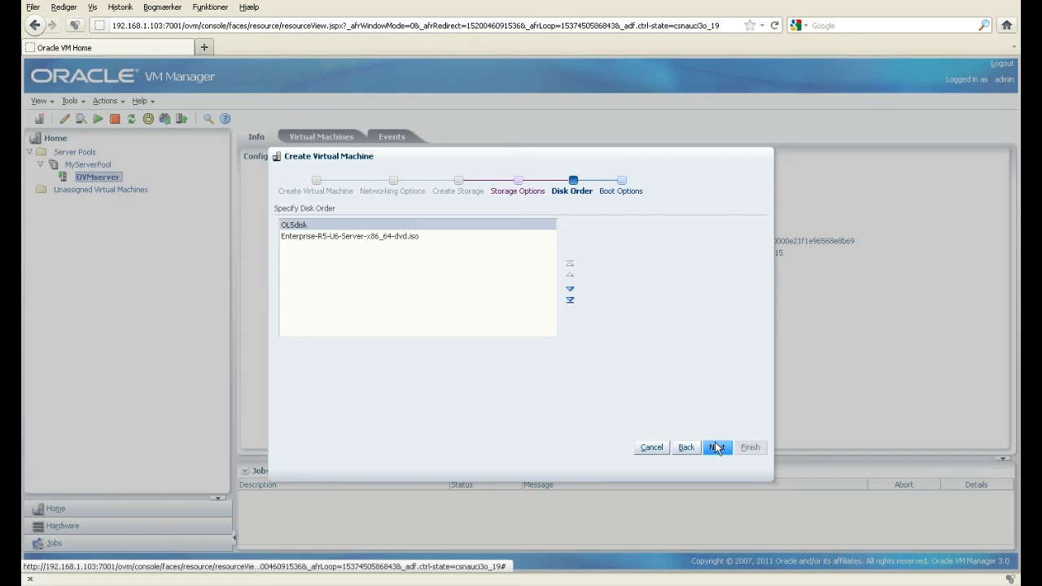
{"action": "left_click", "coordinate": [717, 447]}
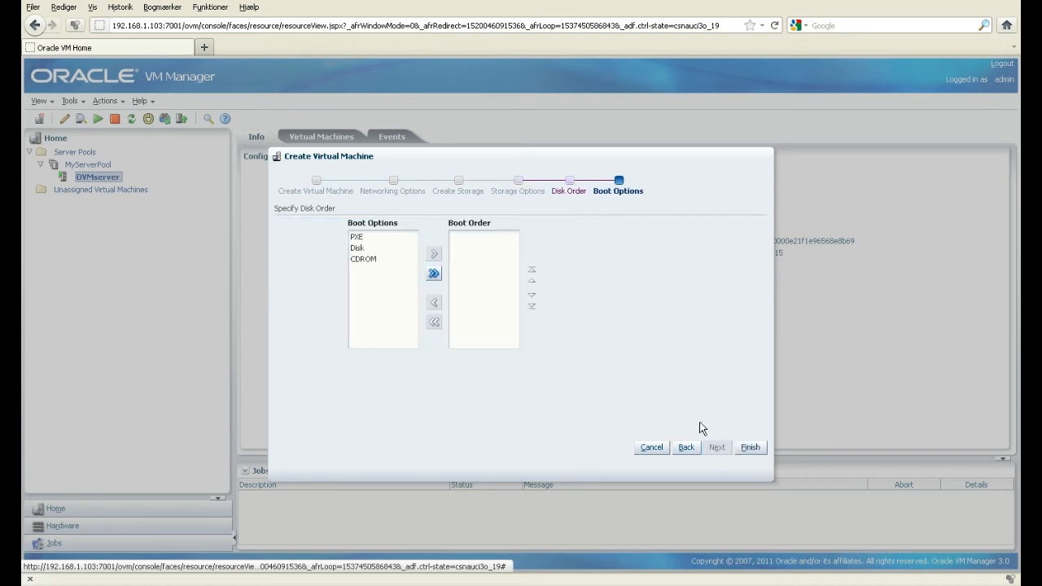
- Set the boot order to Disk then CDROM and finish creating the machine
{"action": "left_click", "coordinate": [357, 247]}
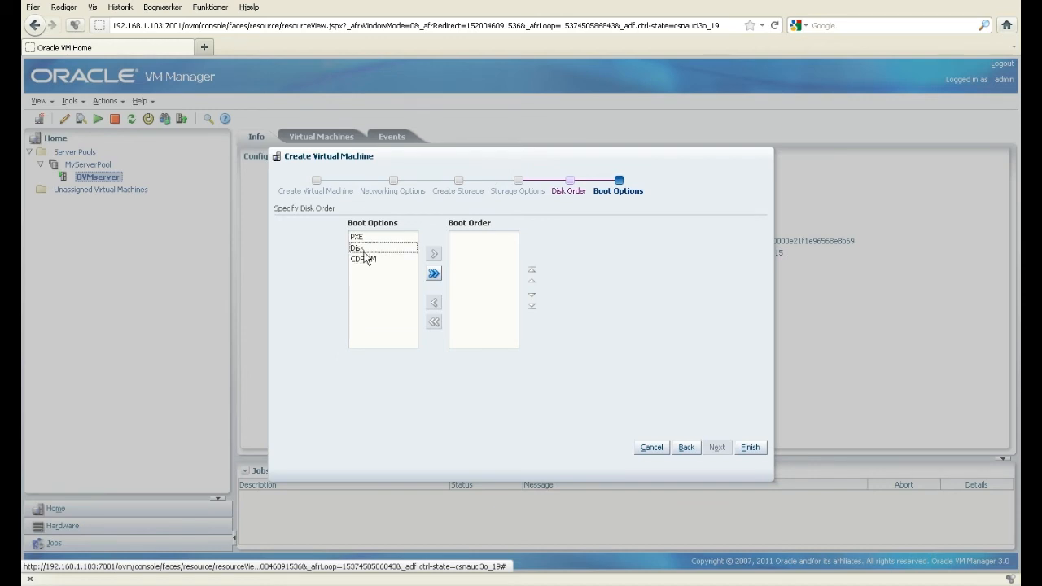
{"action": "left_click", "coordinate": [434, 253]}
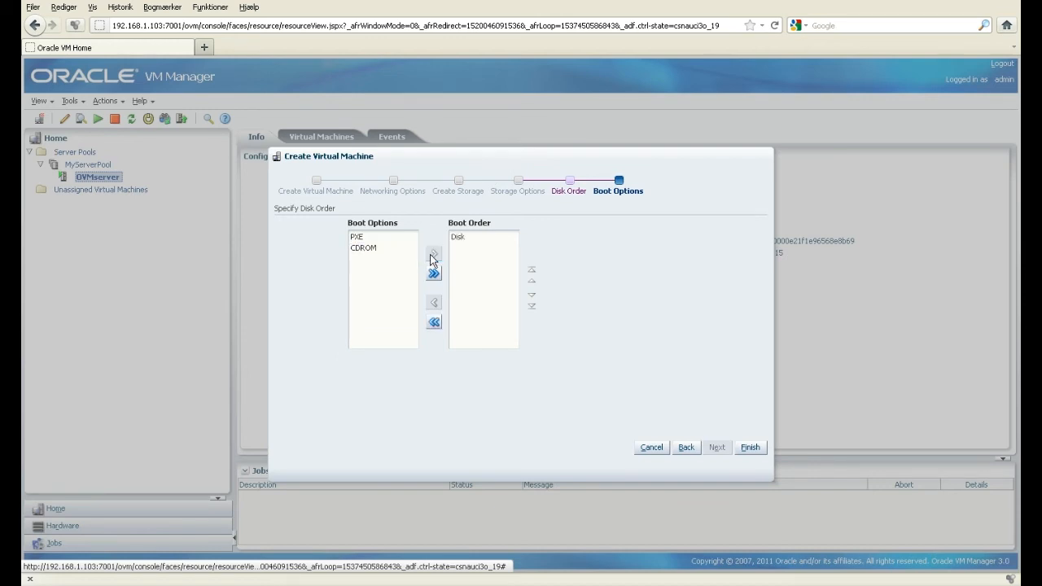
{"action": "left_click", "coordinate": [364, 247]}
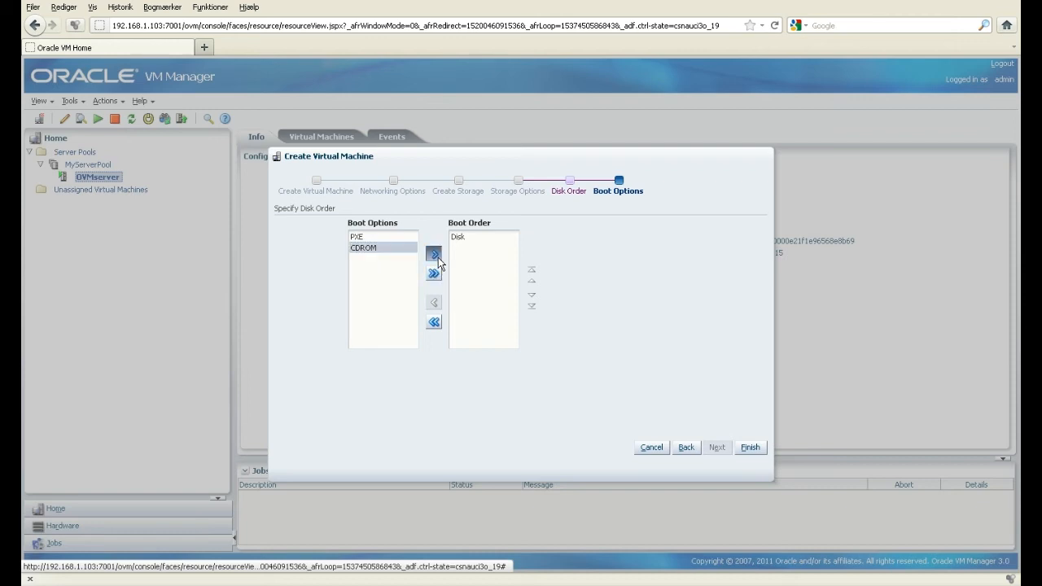
{"action": "left_click", "coordinate": [434, 253]}
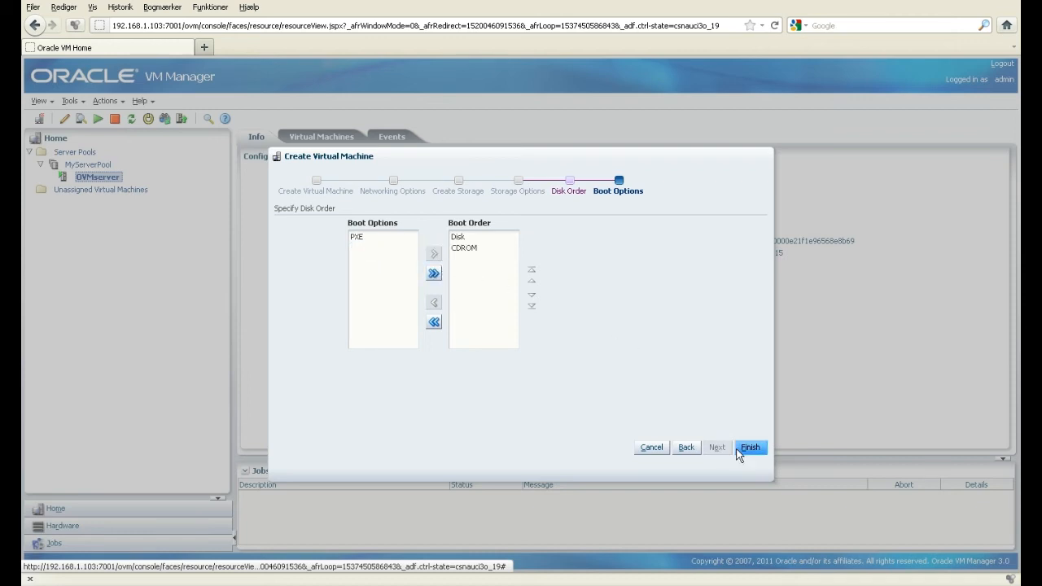
{"action": "left_click", "coordinate": [749, 447]}
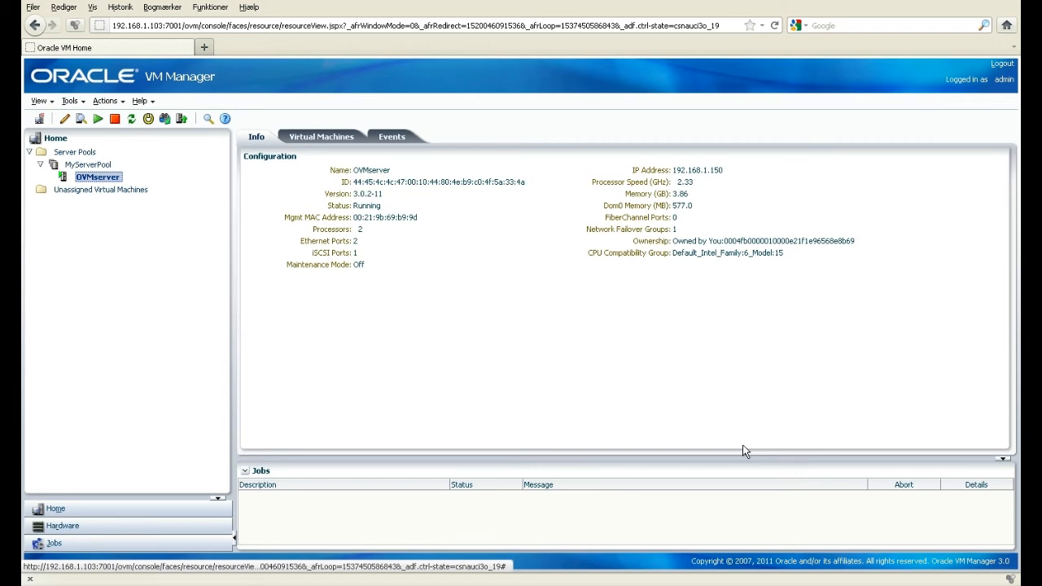
{"action": "mouse_move", "coordinate": [209, 251]}
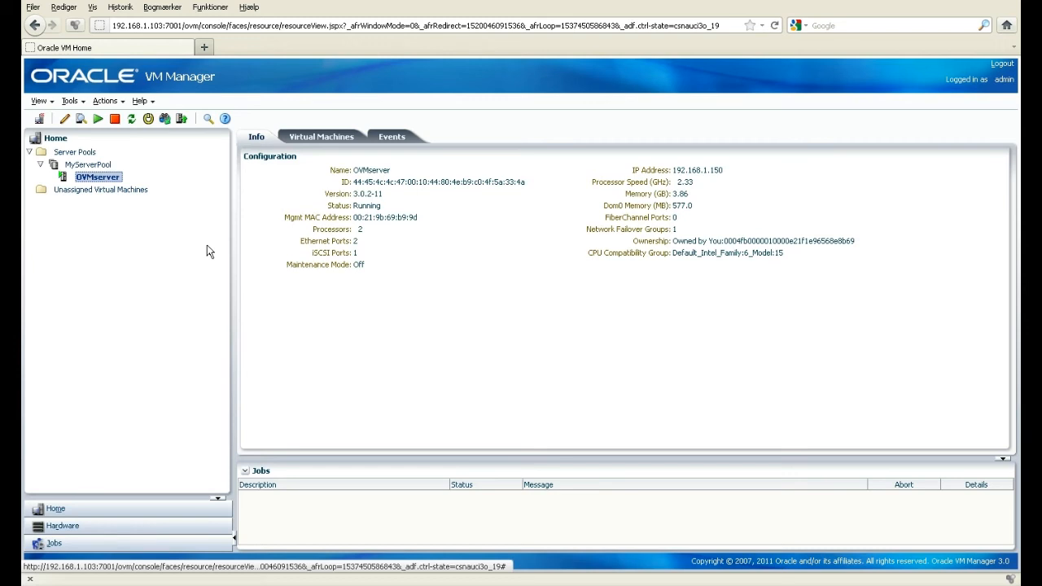
{"action": "mouse_move", "coordinate": [223, 321]}
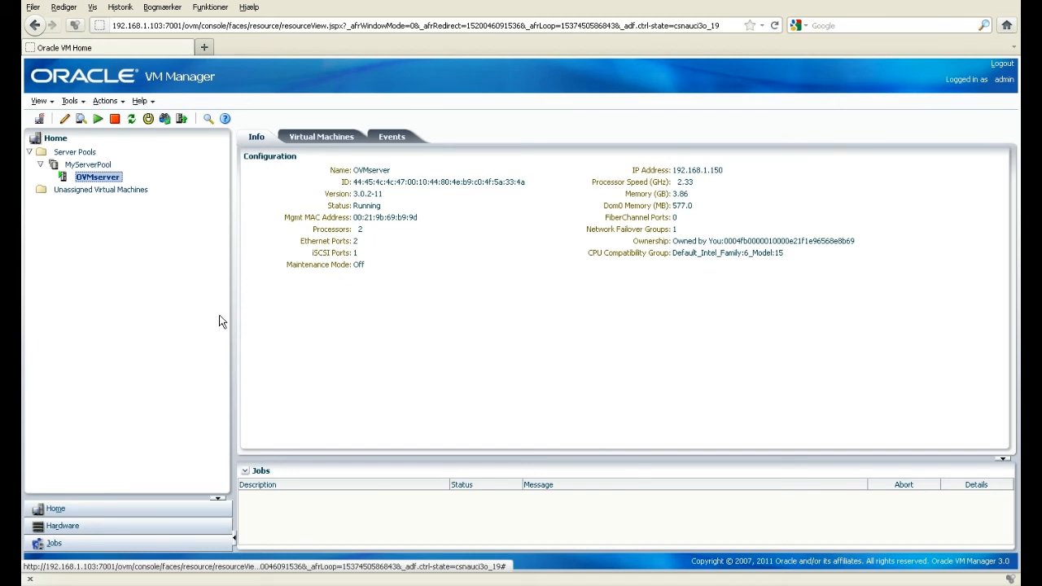
- Expand OVMserver under MyServerPool and show the OracleLinux5 machine's info page
{"action": "left_click", "coordinate": [92, 164]}
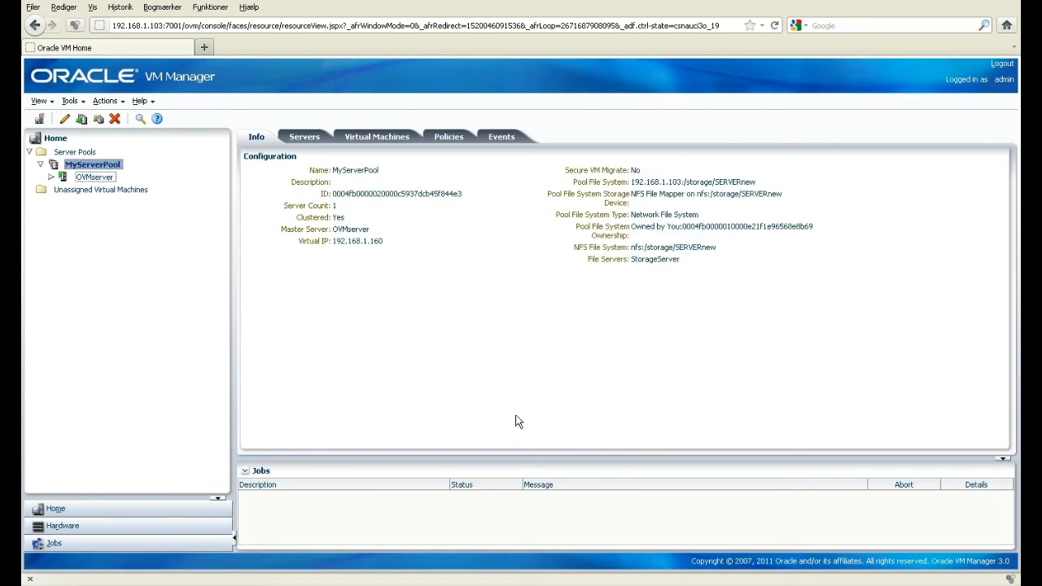
{"action": "left_click", "coordinate": [50, 177]}
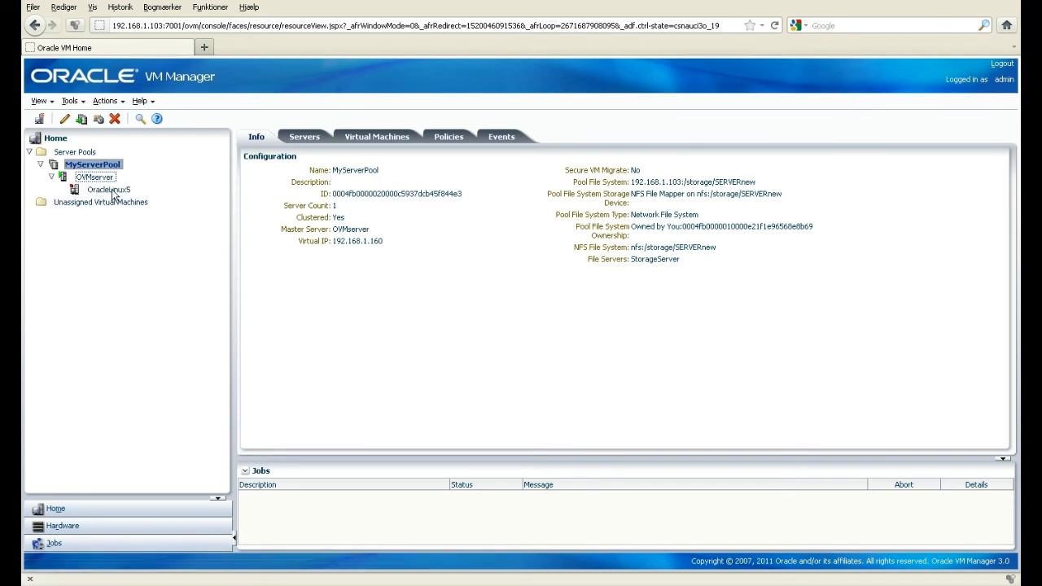
{"action": "mouse_move", "coordinate": [122, 201]}
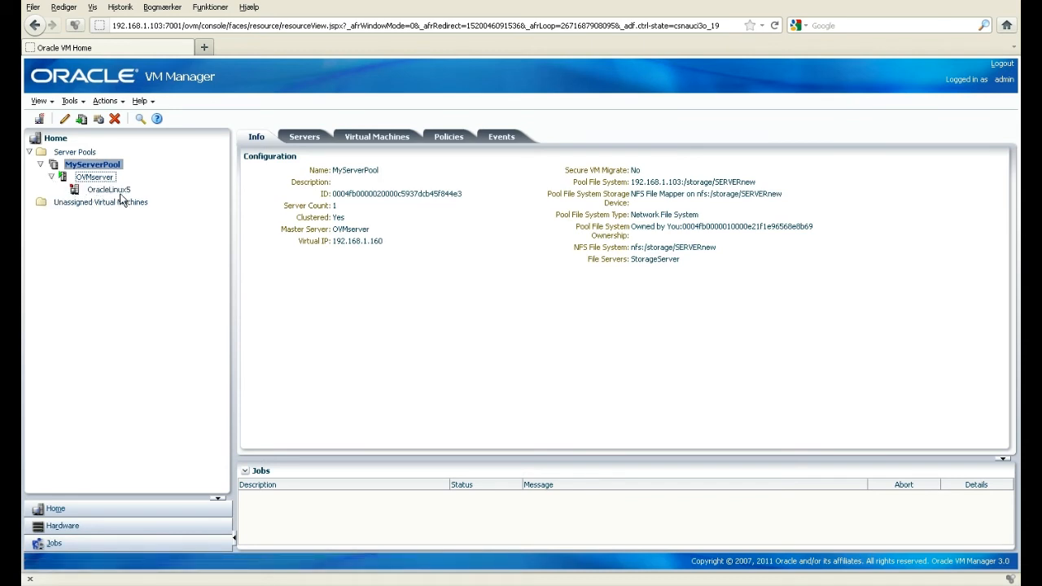
{"action": "left_click", "coordinate": [108, 189]}
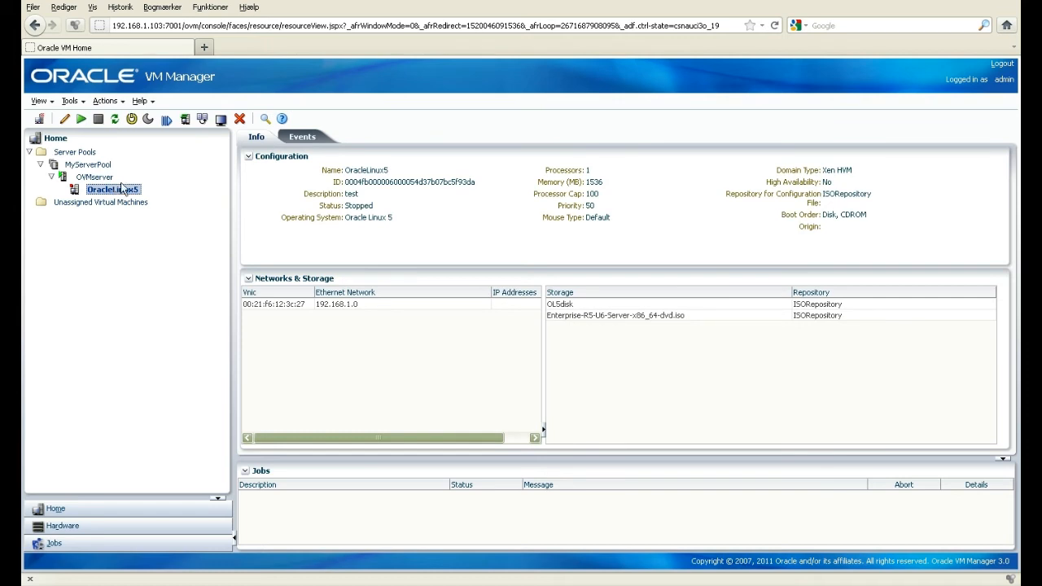
{"action": "mouse_move", "coordinate": [38, 100]}
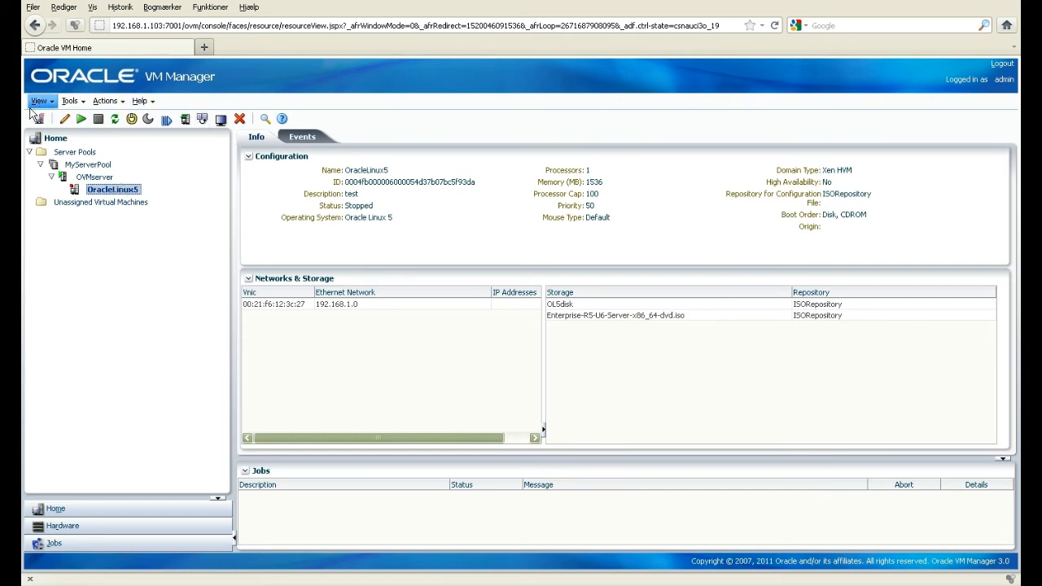
{"action": "mouse_move", "coordinate": [221, 119]}
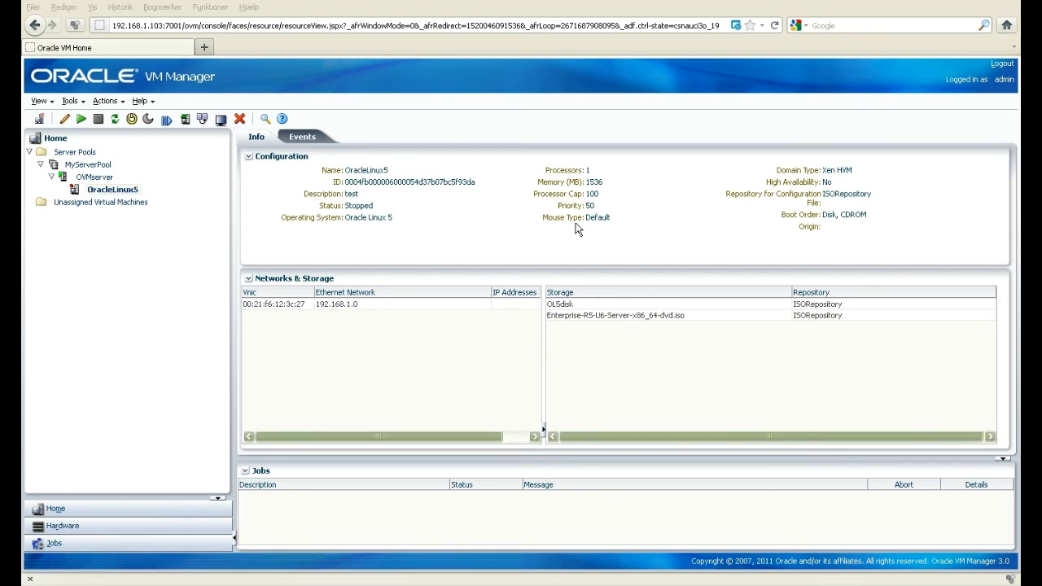
{"action": "mouse_move", "coordinate": [710, 161]}
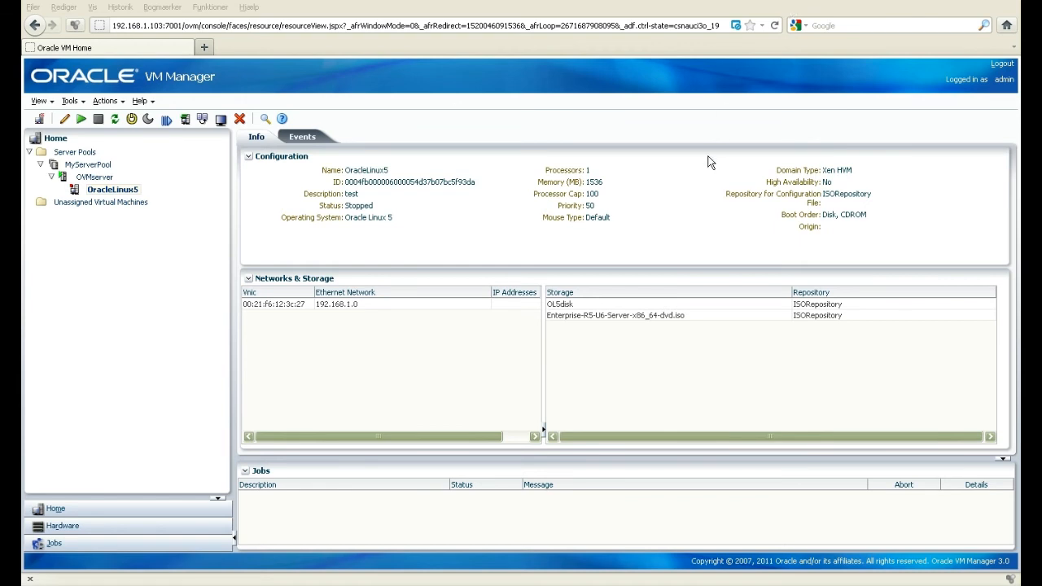
{"action": "mouse_move", "coordinate": [624, 273]}
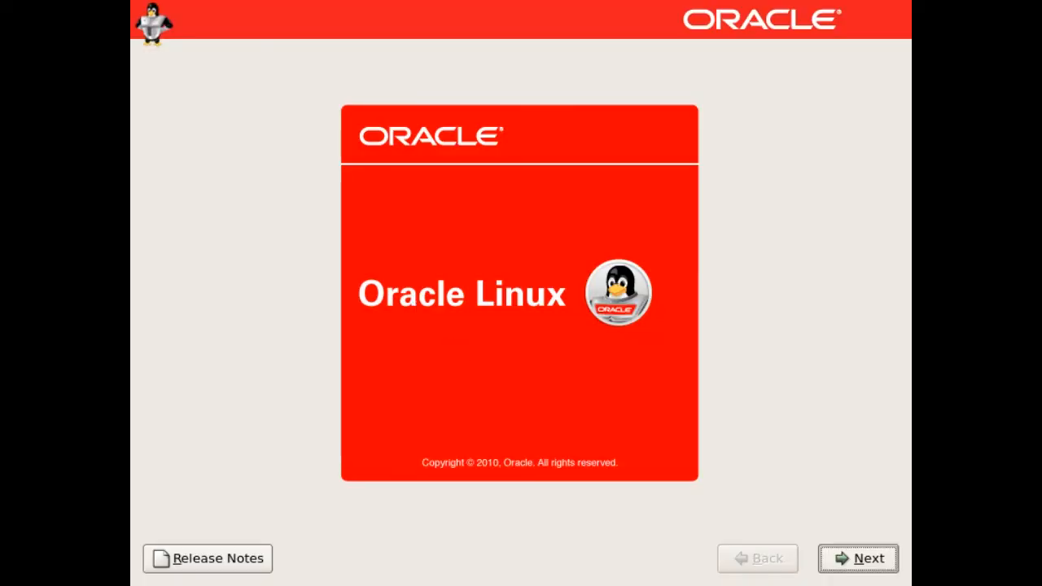
{"action": "mouse_move", "coordinate": [629, 174]}
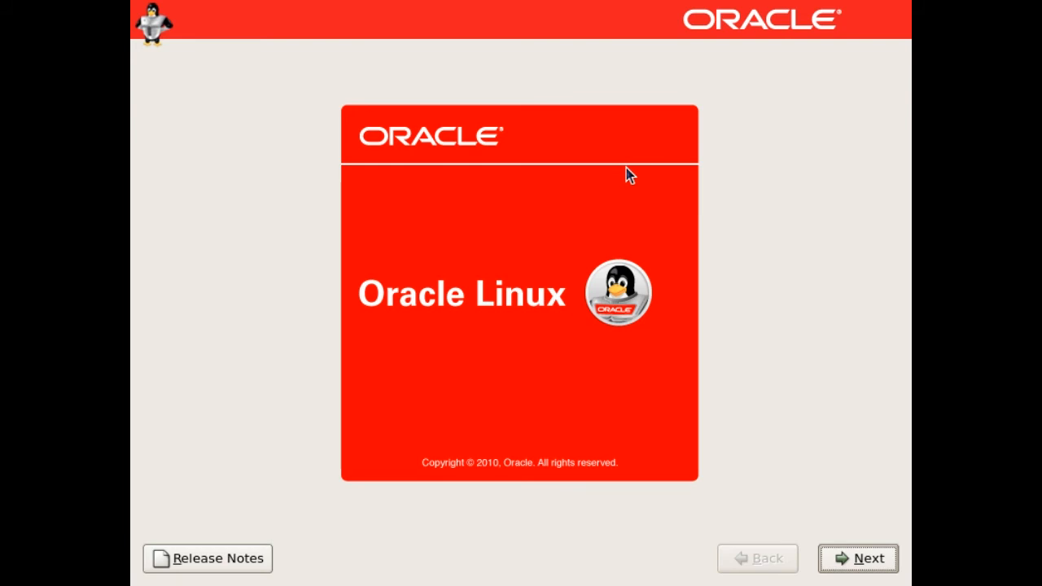
- Pass the installer splash and select Danish (Dansk) as the installation language
{"action": "left_click", "coordinate": [857, 559]}
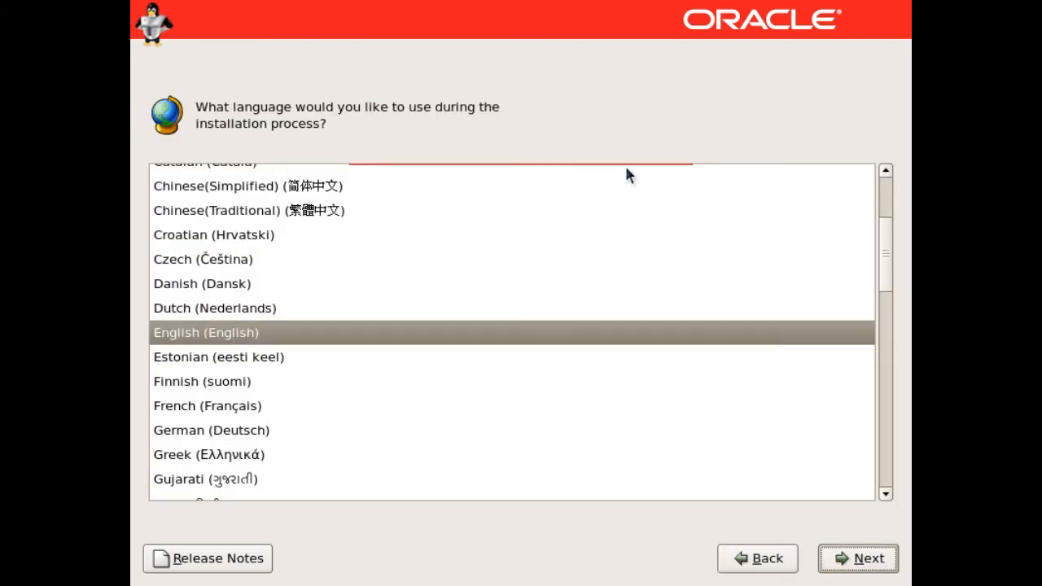
{"action": "left_click", "coordinate": [202, 283]}
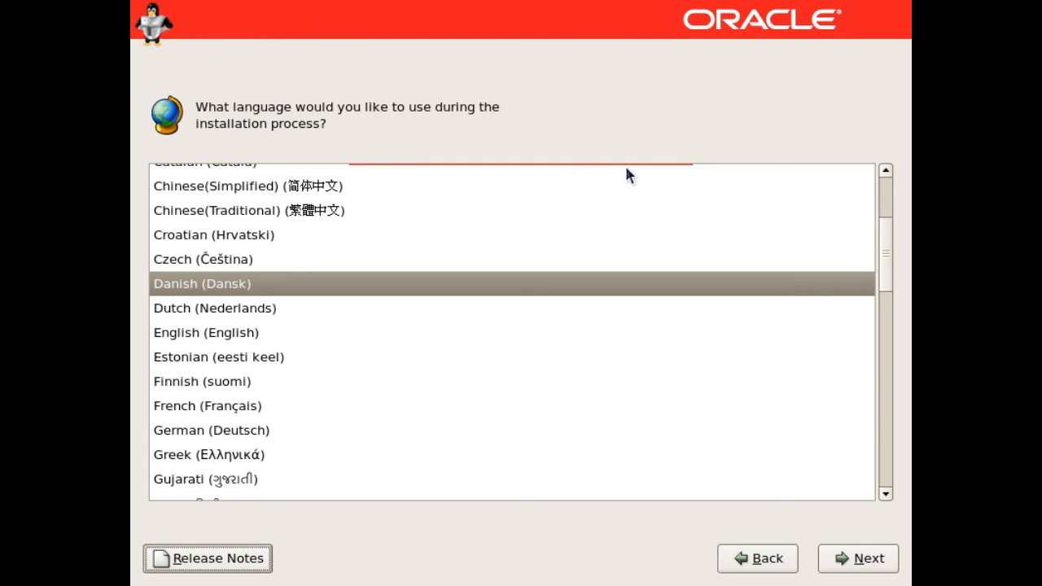
{"action": "left_click", "coordinate": [858, 558]}
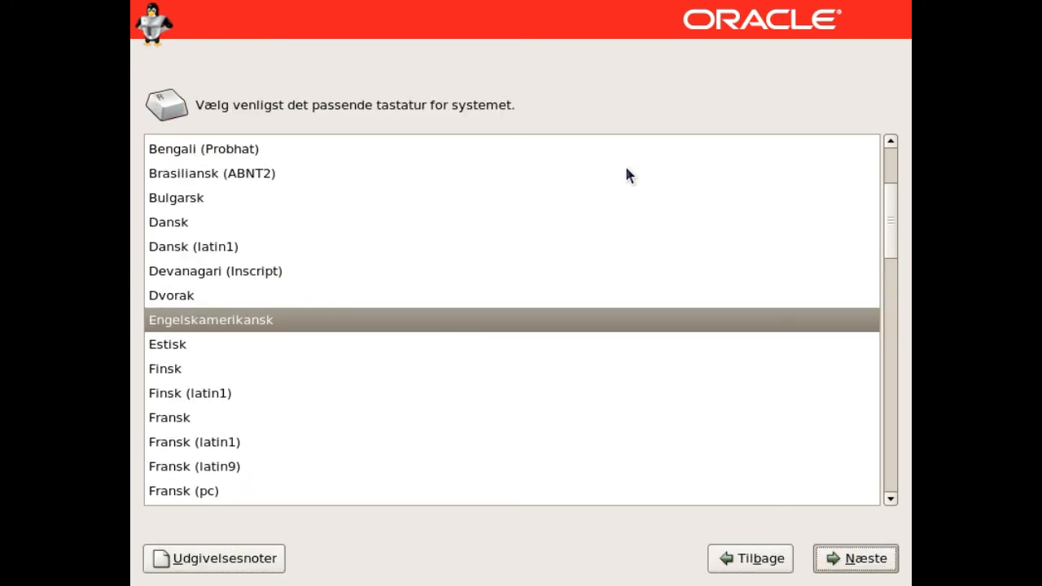
- Choose the Dansk keyboard, initialize the drive with default partitioning, and start installing
{"action": "left_click", "coordinate": [168, 221]}
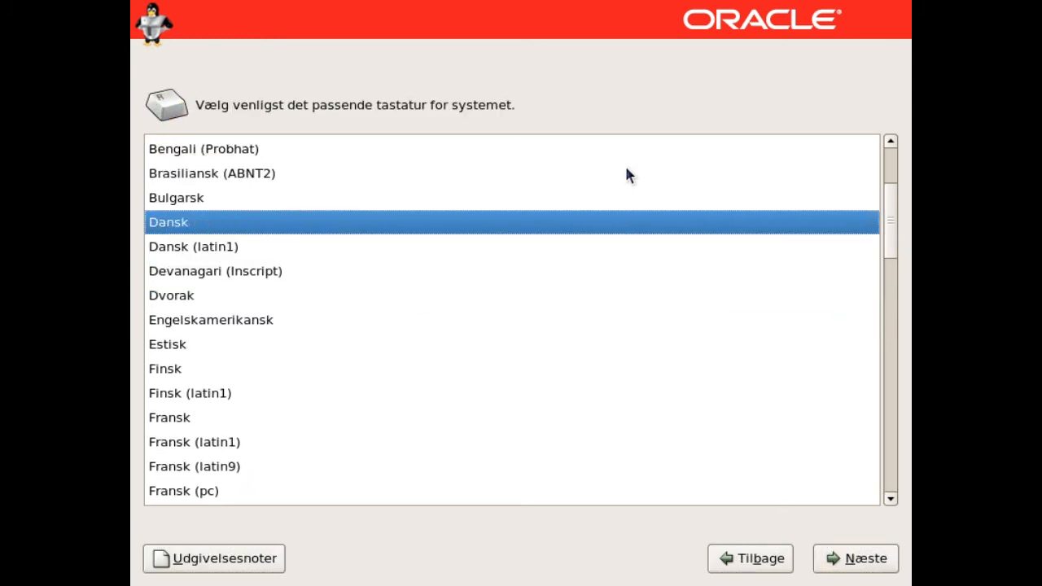
{"action": "left_click", "coordinate": [855, 559]}
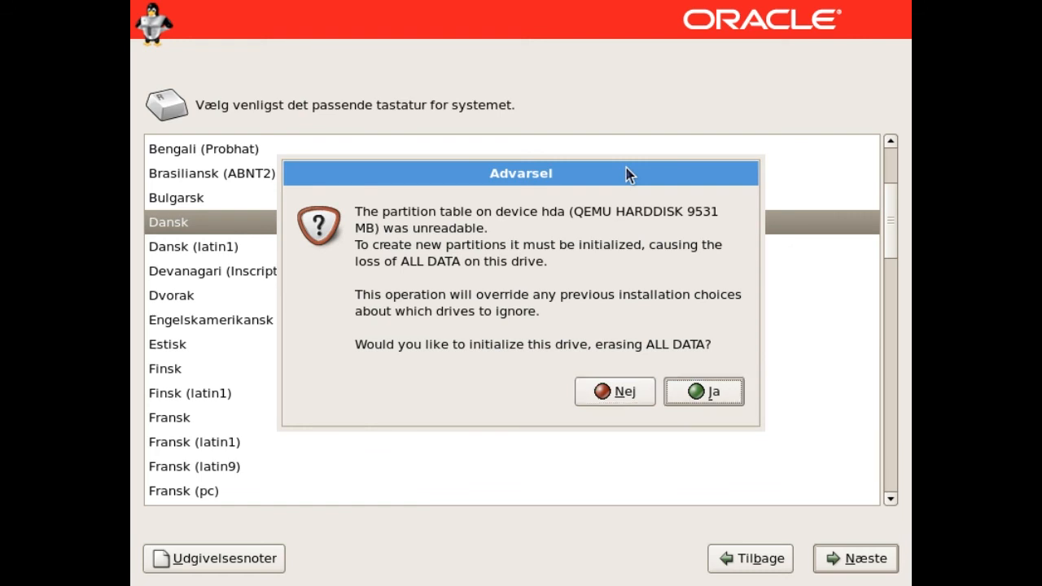
{"action": "left_click", "coordinate": [703, 392]}
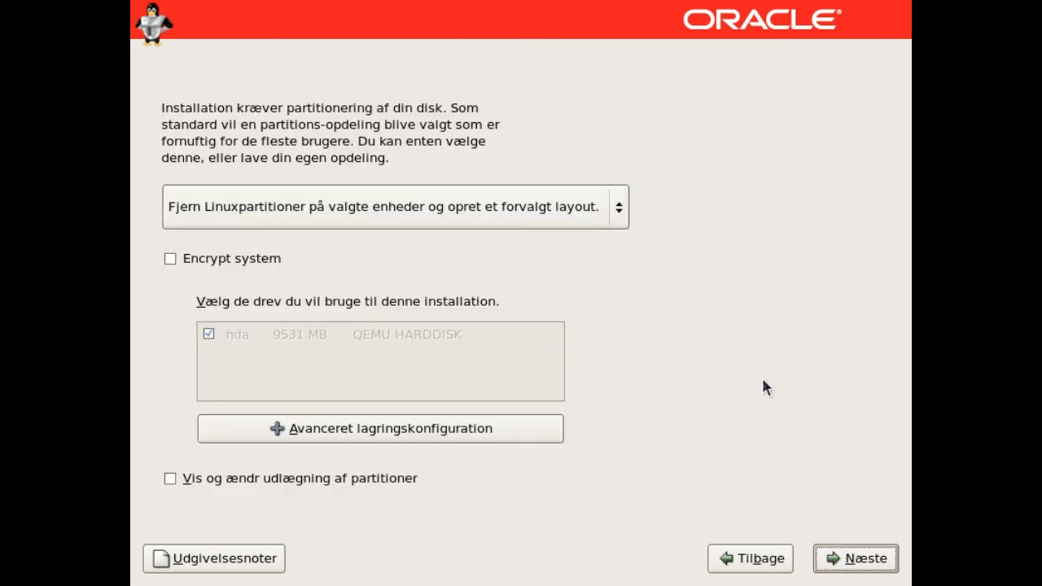
{"action": "left_click", "coordinate": [854, 559]}
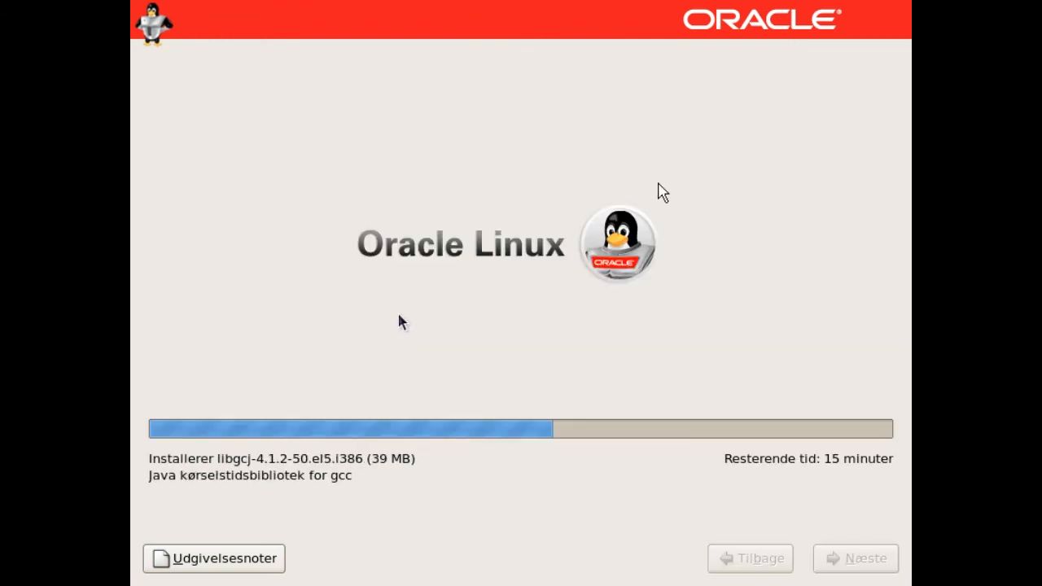